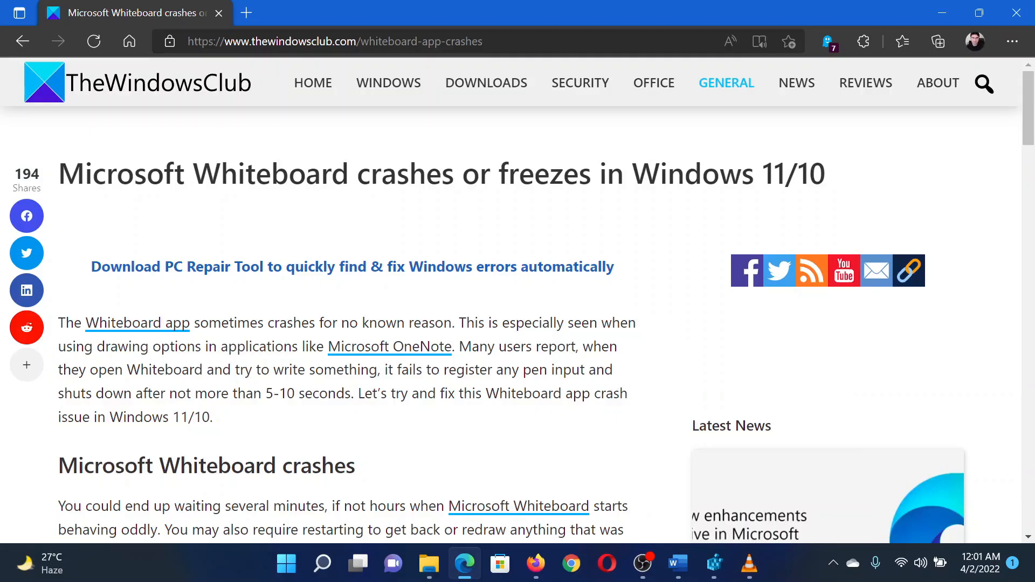
{"action": "mouse_move", "coordinate": [671, 328]}
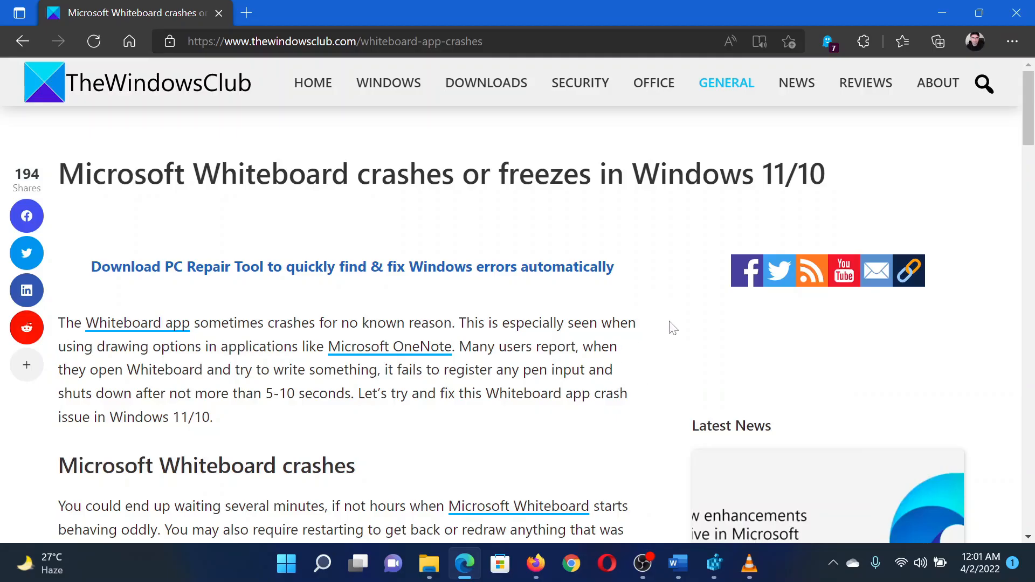
{"action": "mouse_move", "coordinate": [670, 486]}
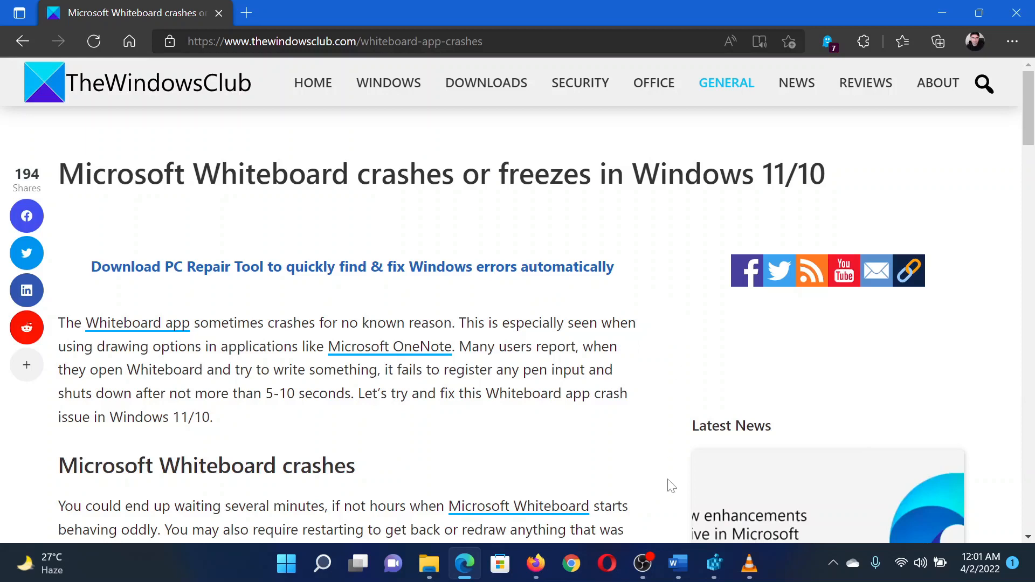
Step: Bring up the Run box with regedit entered as the command after skimming the article
{"action": "left_click_drag", "start_coordinate": [135, 173], "coordinate": [700, 173]}
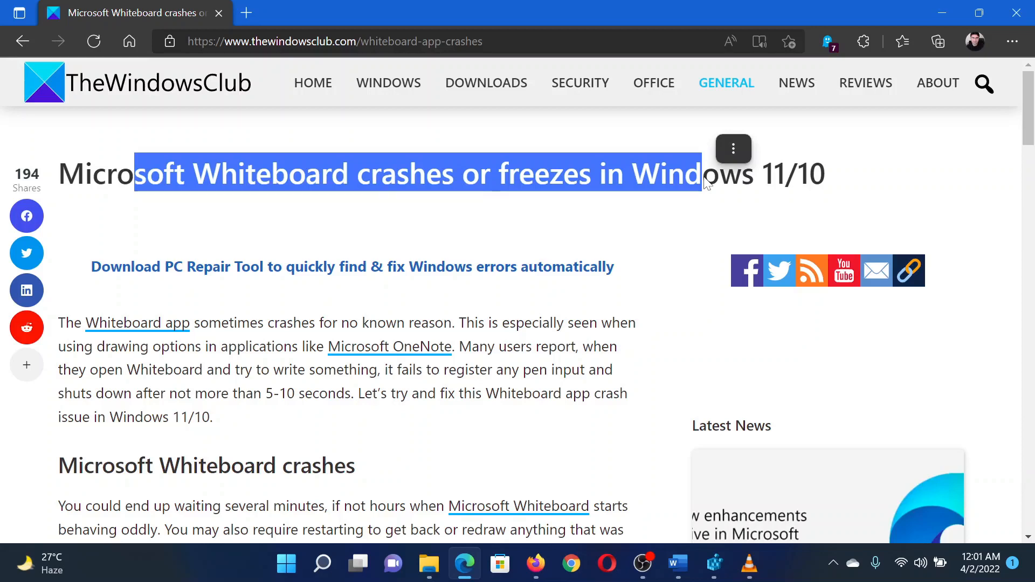
{"action": "left_click", "coordinate": [698, 344]}
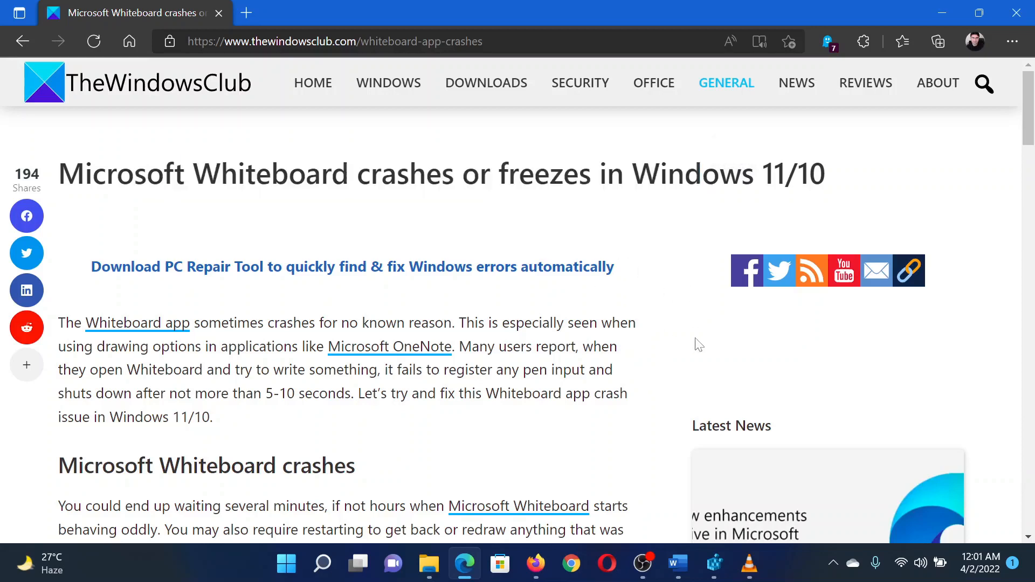
{"action": "mouse_move", "coordinate": [691, 359]}
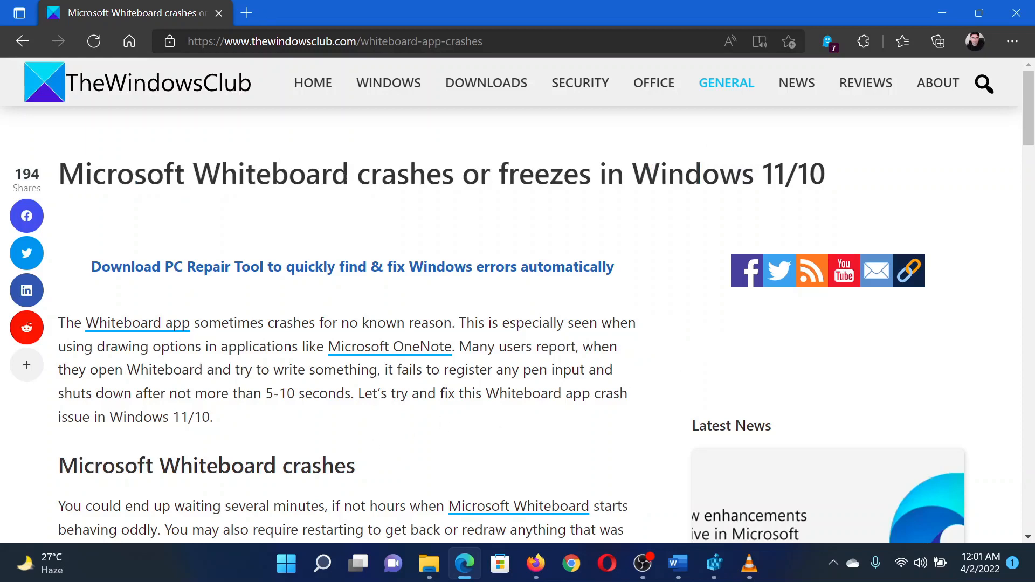
{"action": "mouse_move", "coordinate": [374, 494]}
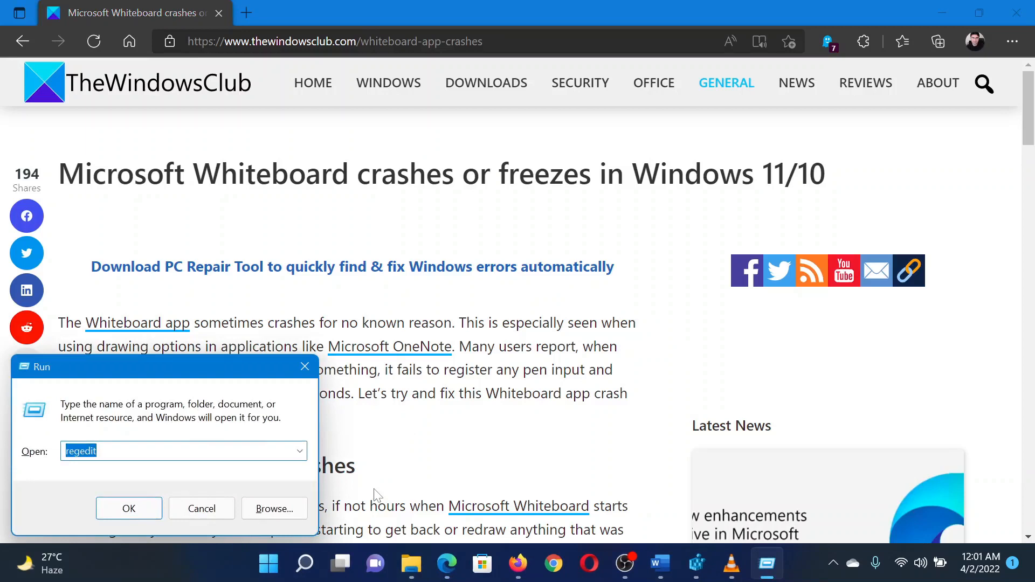
{"action": "left_click", "coordinate": [183, 451]}
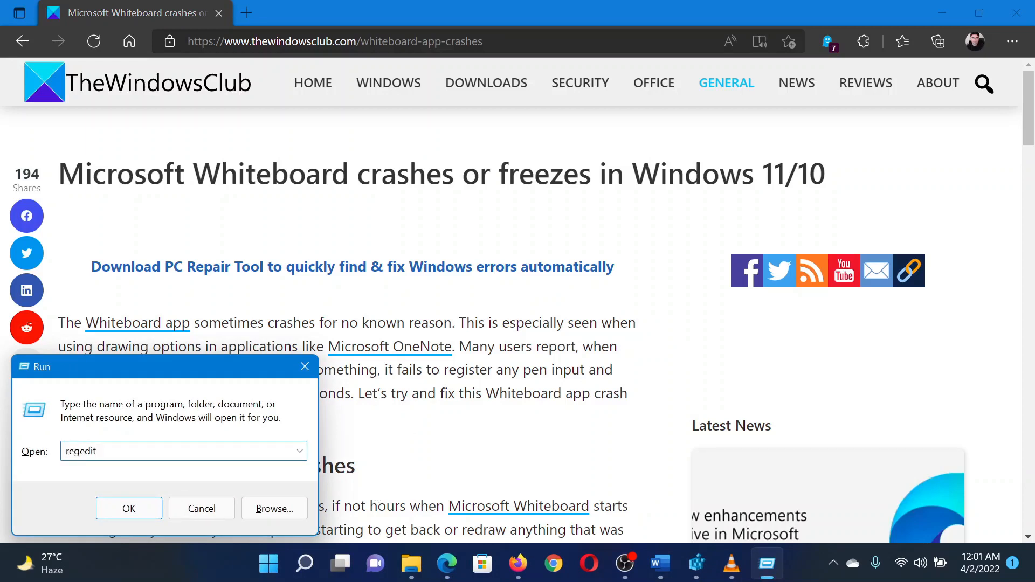
{"action": "mouse_move", "coordinate": [696, 548]}
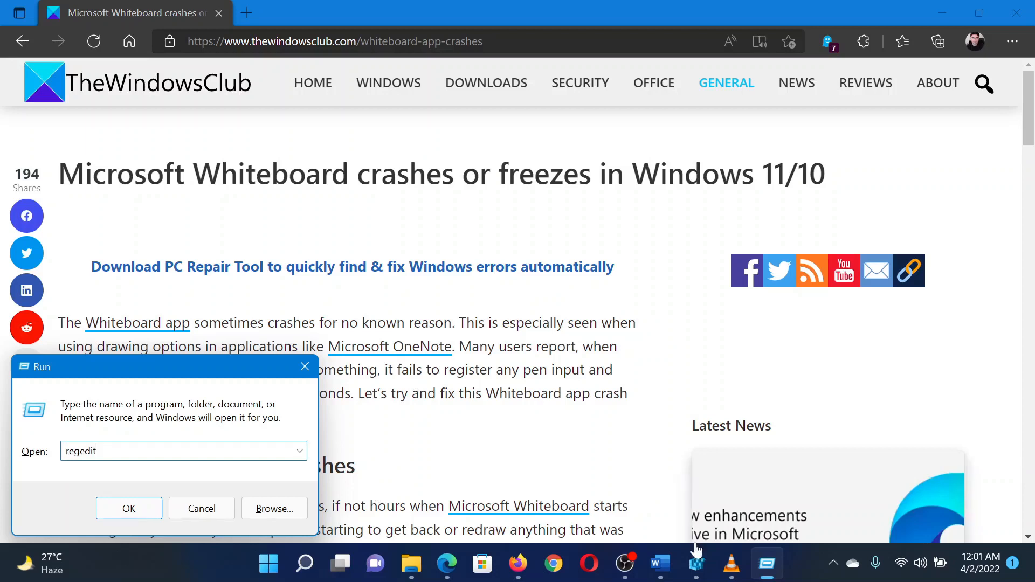
Step: Launch regedit and create a new DWORD (32-bit) Value under HKEY_LOCAL_MACHINE
{"action": "left_click", "coordinate": [129, 508]}
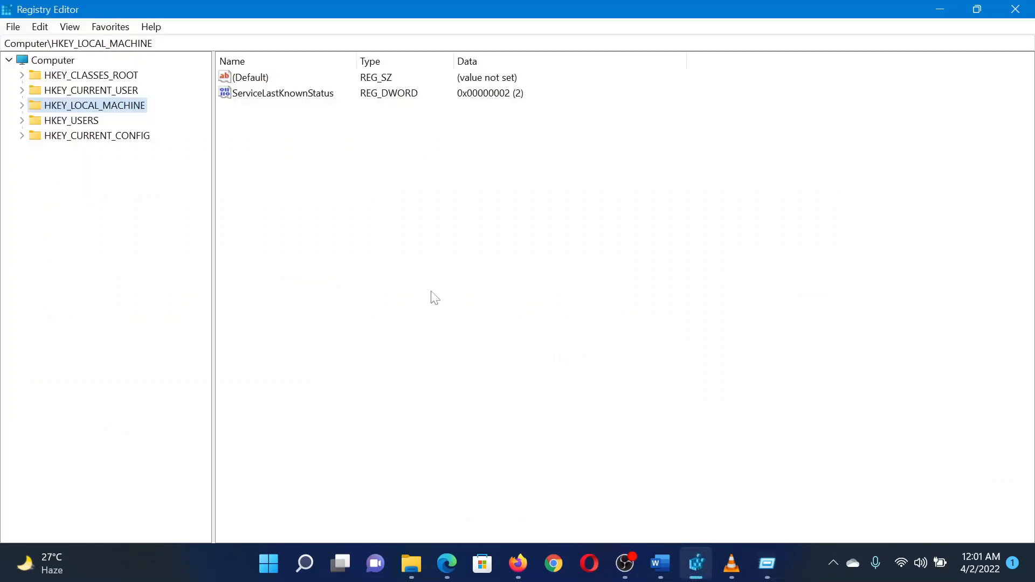
{"action": "mouse_move", "coordinate": [418, 220]}
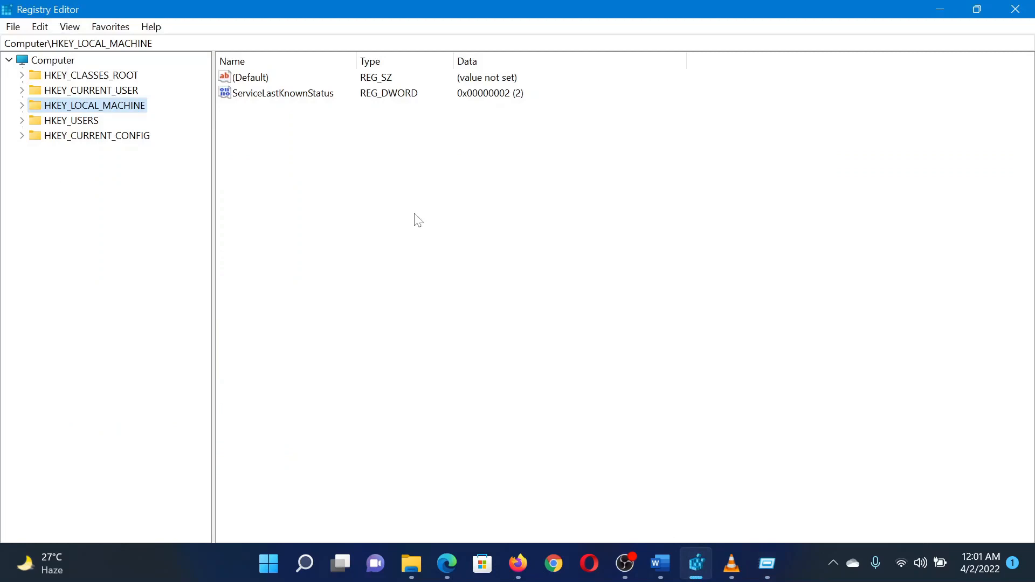
{"action": "mouse_move", "coordinate": [121, 116]}
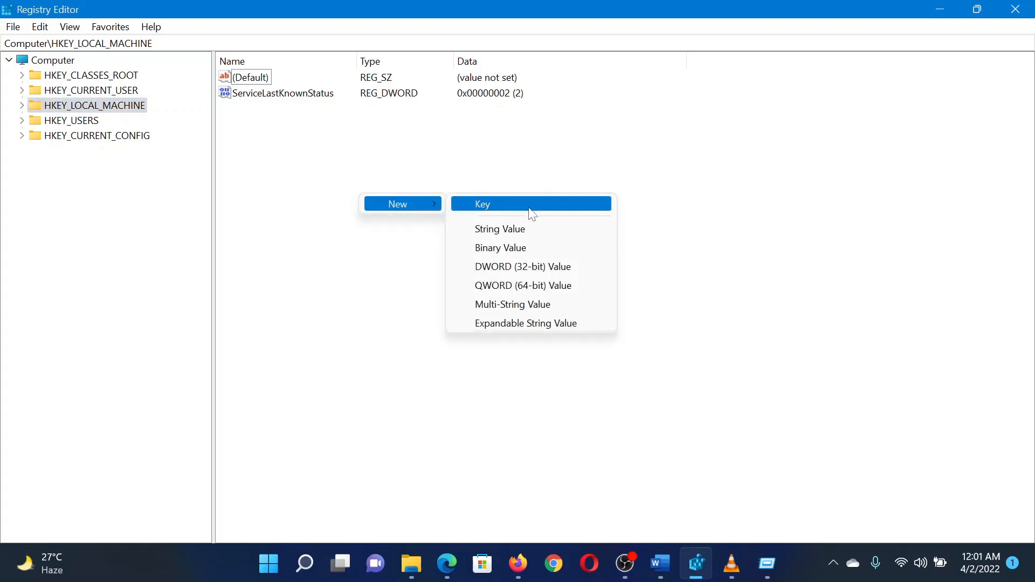
{"action": "mouse_move", "coordinate": [542, 266]}
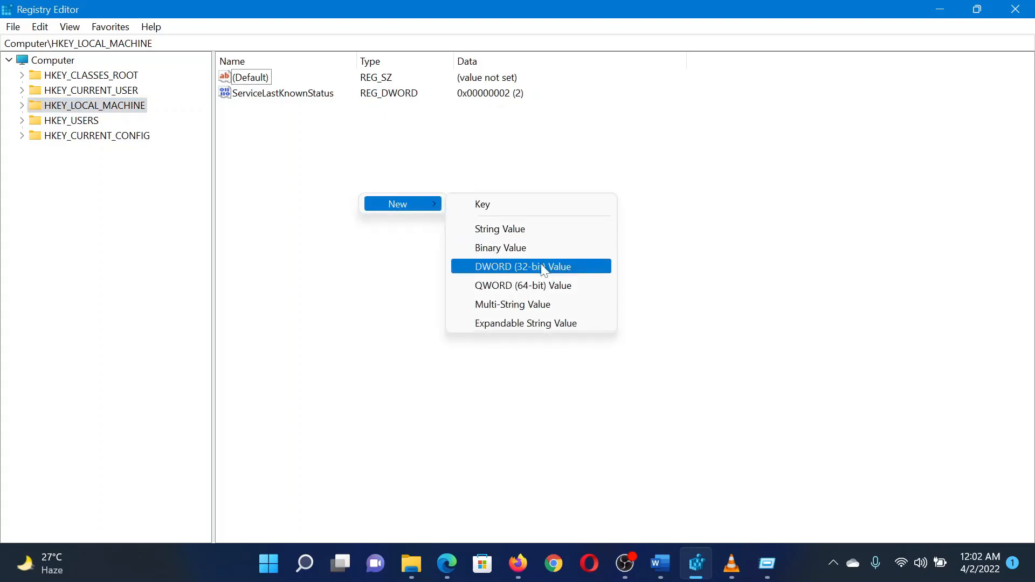
{"action": "left_click", "coordinate": [524, 266]}
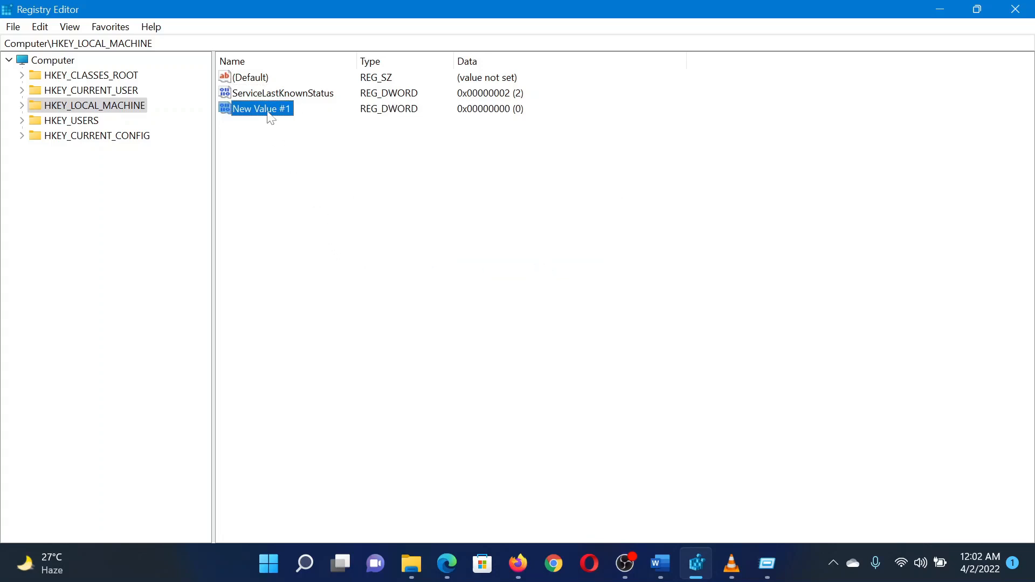
Step: Rename New Value #1 to SuperWetEnabled and bring up its Edit DWORD dialog
{"action": "right_click", "coordinate": [258, 109]}
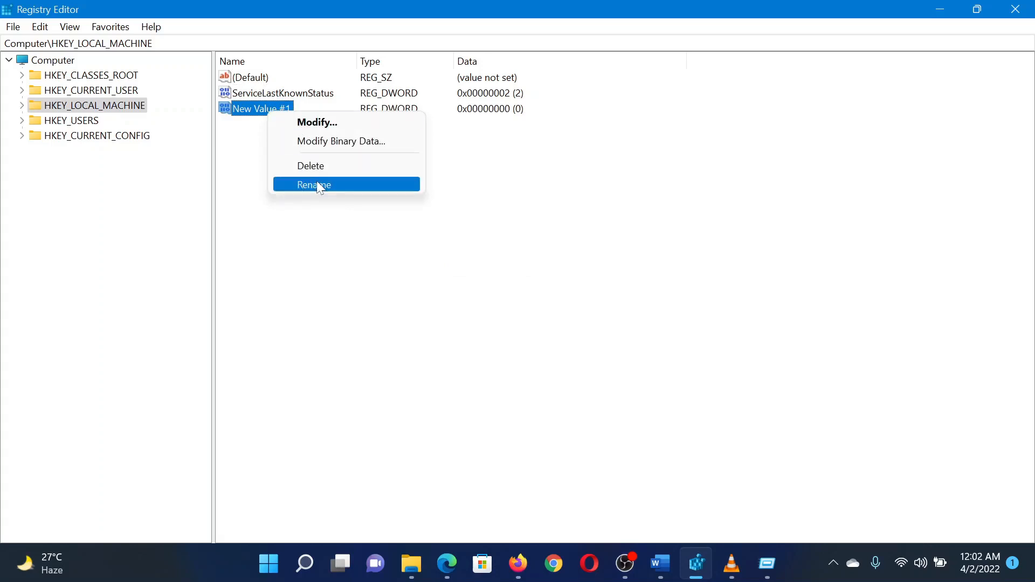
{"action": "left_click", "coordinate": [314, 185]}
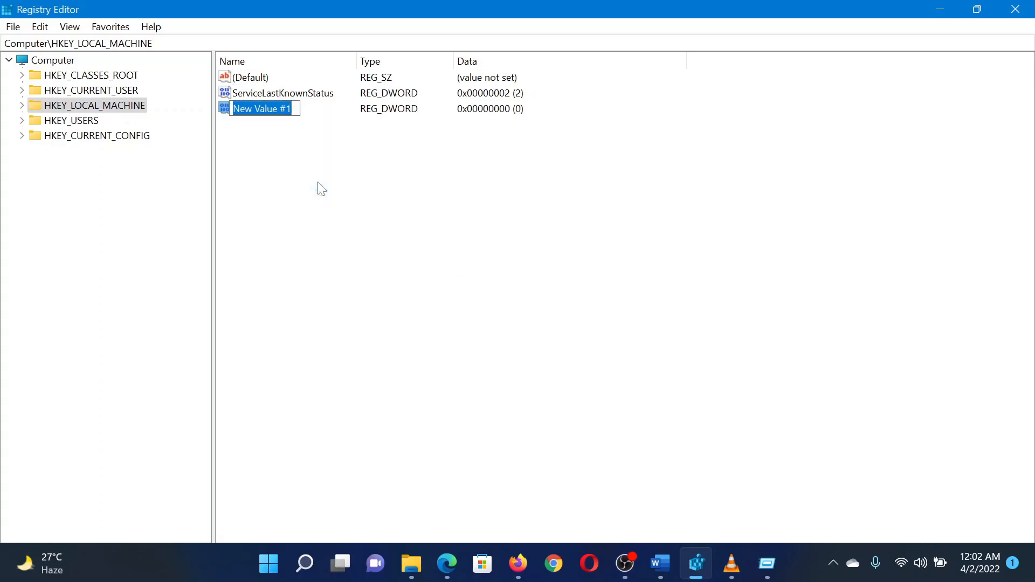
{"action": "type", "text": "SuperW"}
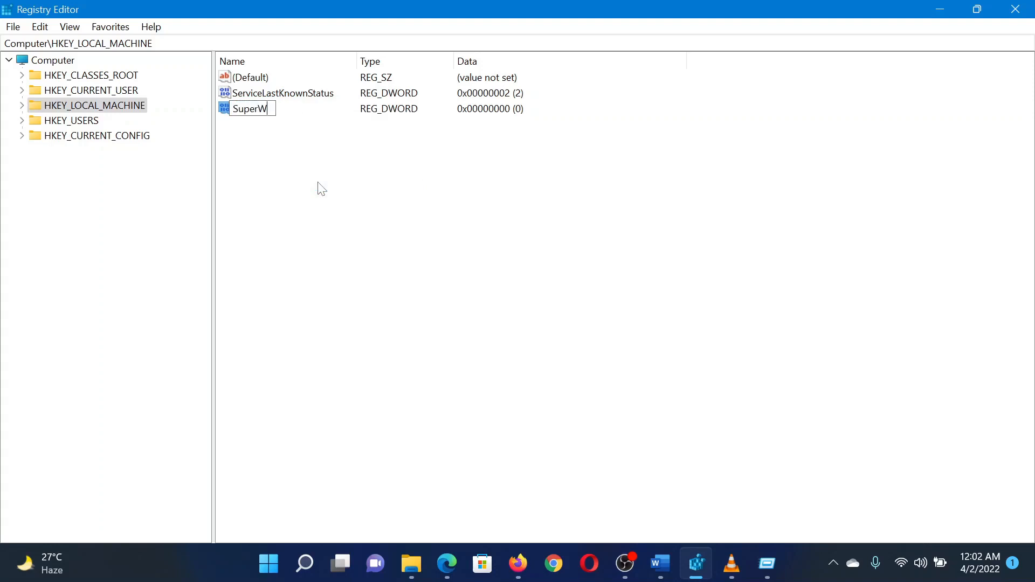
{"action": "type", "text": "etEnabled"}
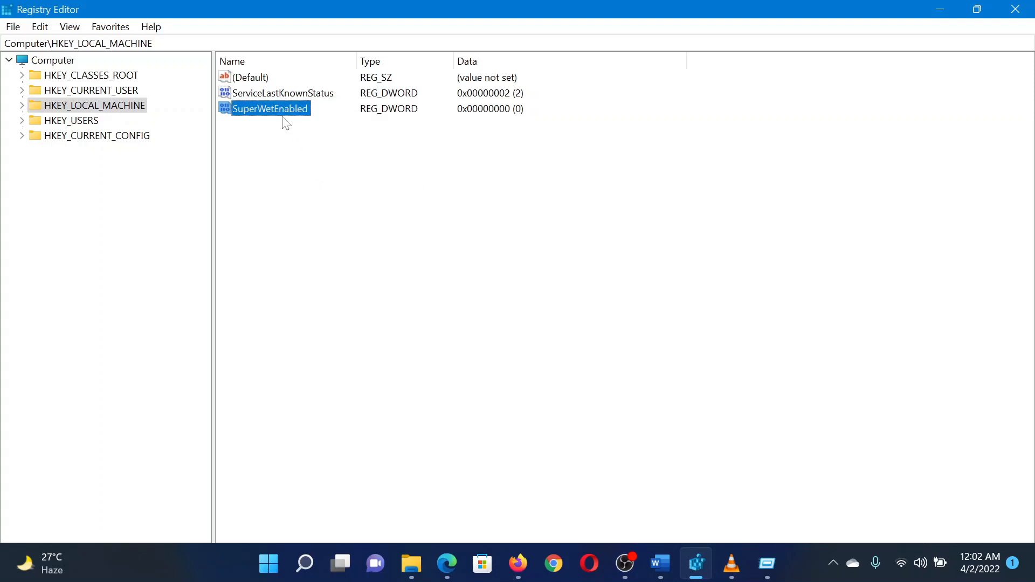
{"action": "double_click", "coordinate": [271, 108]}
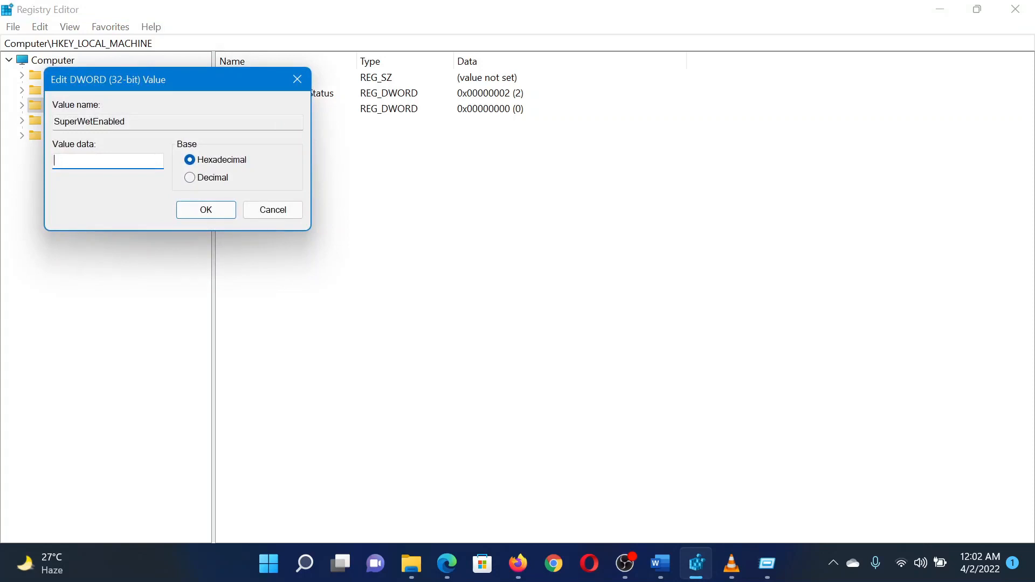
Step: Give SuperWetEnabled the value data 1 and confirm it
{"action": "type", "text": "1"}
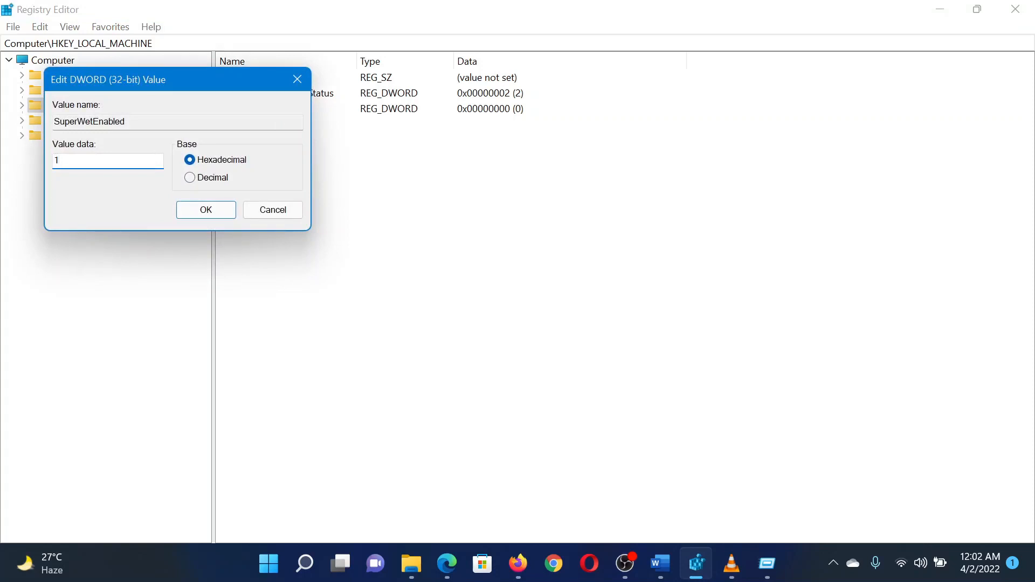
{"action": "left_click", "coordinate": [206, 209]}
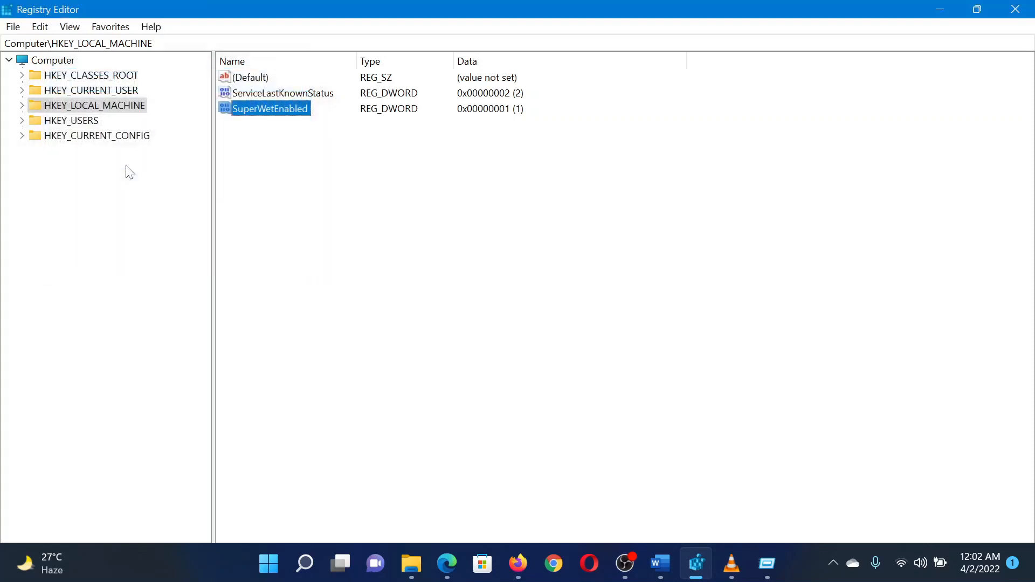
{"action": "mouse_move", "coordinate": [447, 564]}
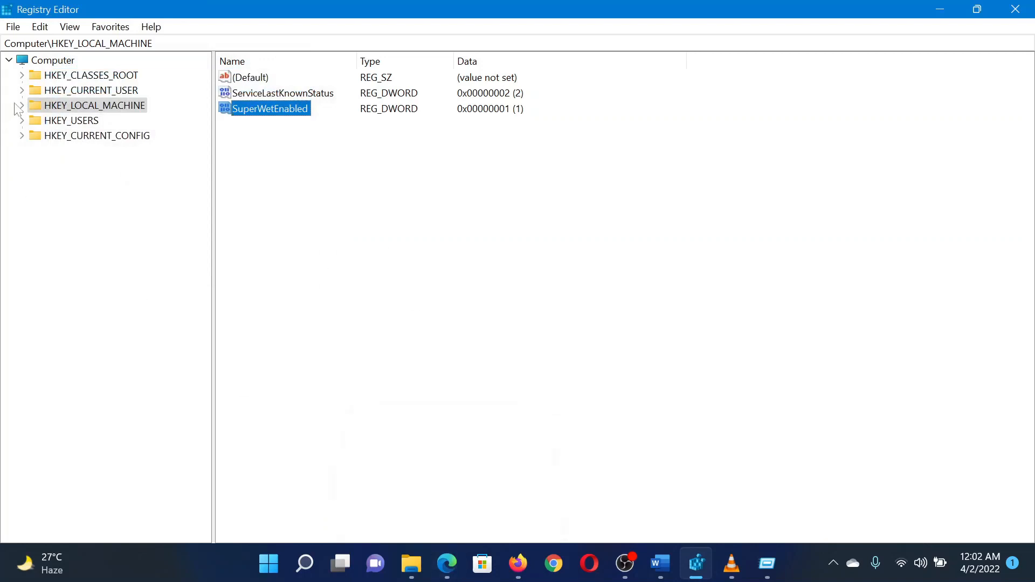
Step: Expand HKEY_LOCAL_MACHINE and select the Dwm key under SOFTWARE\Microsoft\Windows
{"action": "left_click", "coordinate": [22, 105]}
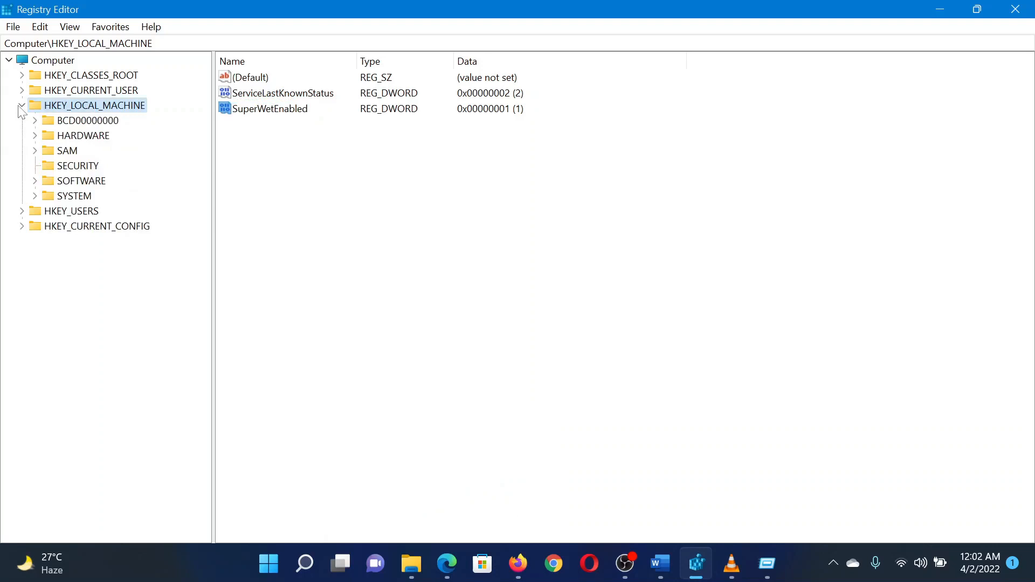
{"action": "mouse_move", "coordinate": [56, 178]}
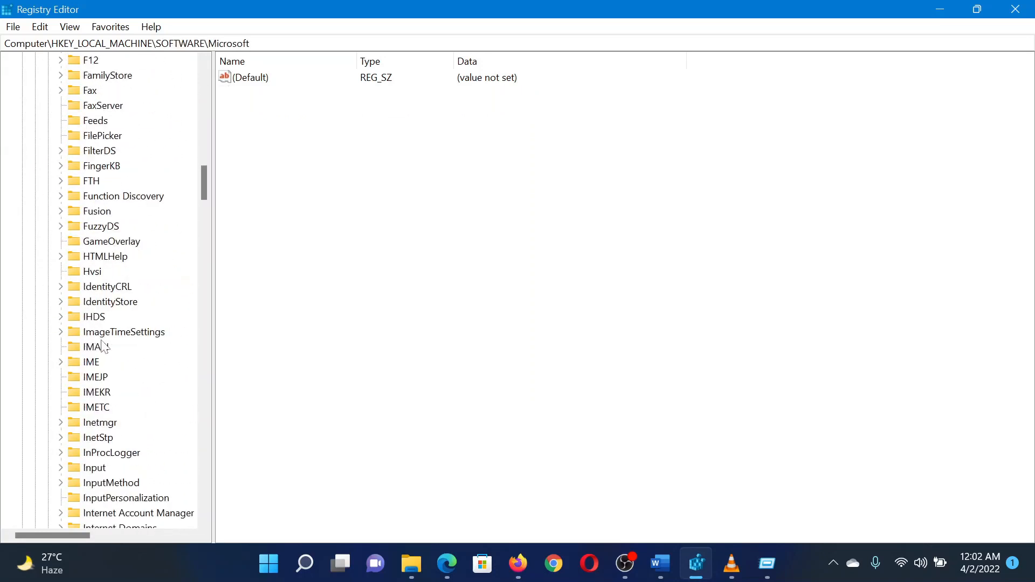
{"action": "scroll", "scroll_direction": "down", "scroll_amount": 3}
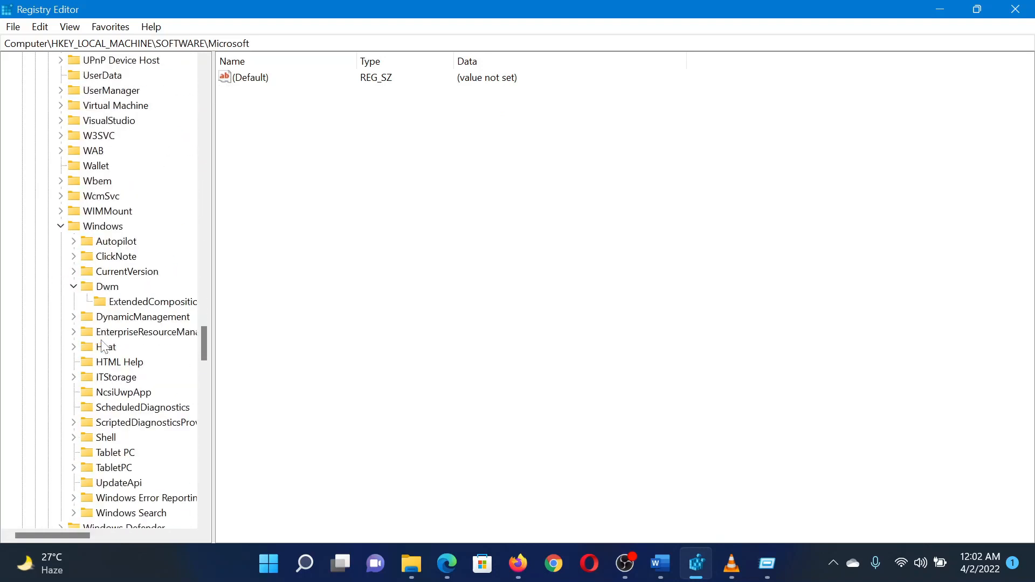
{"action": "left_click", "coordinate": [106, 286]}
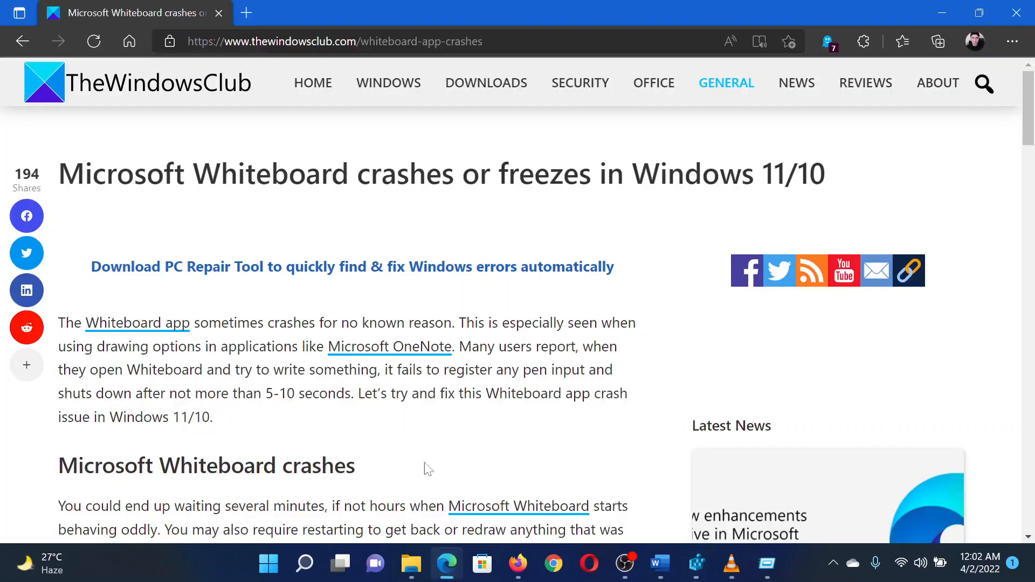
{"action": "left_click_drag", "start_coordinate": [106, 173], "coordinate": [700, 174]}
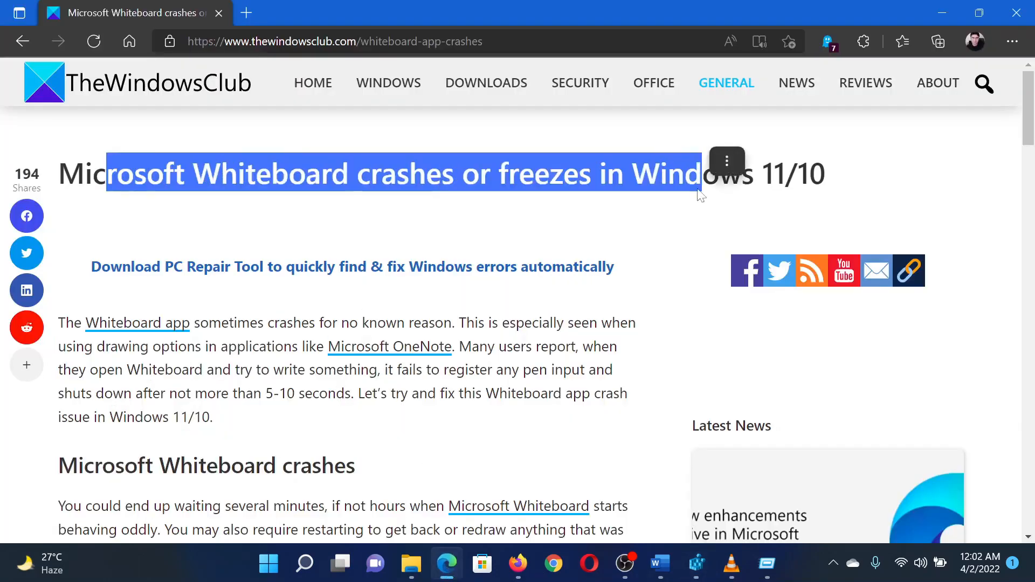
{"action": "left_click", "coordinate": [628, 212]}
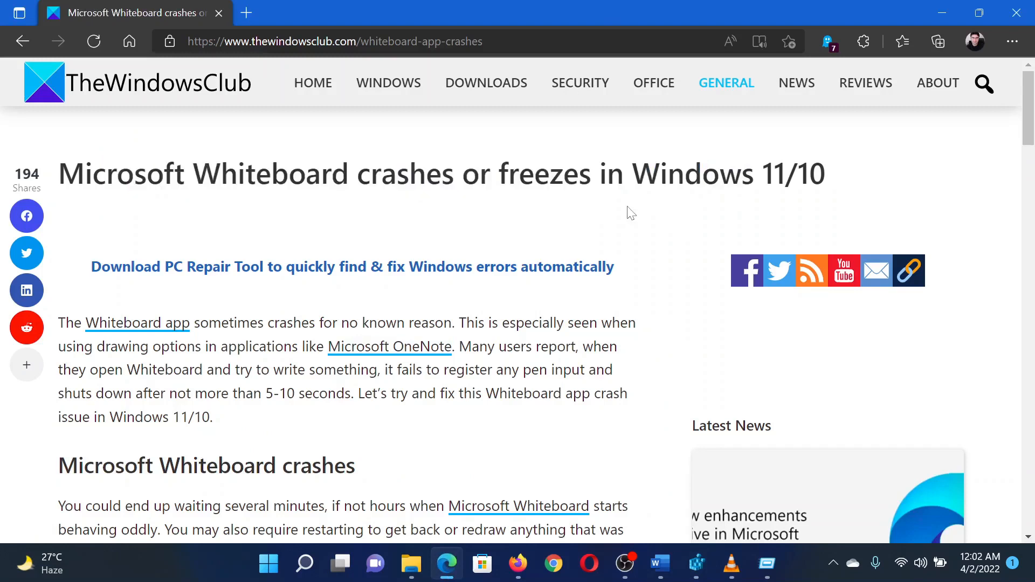